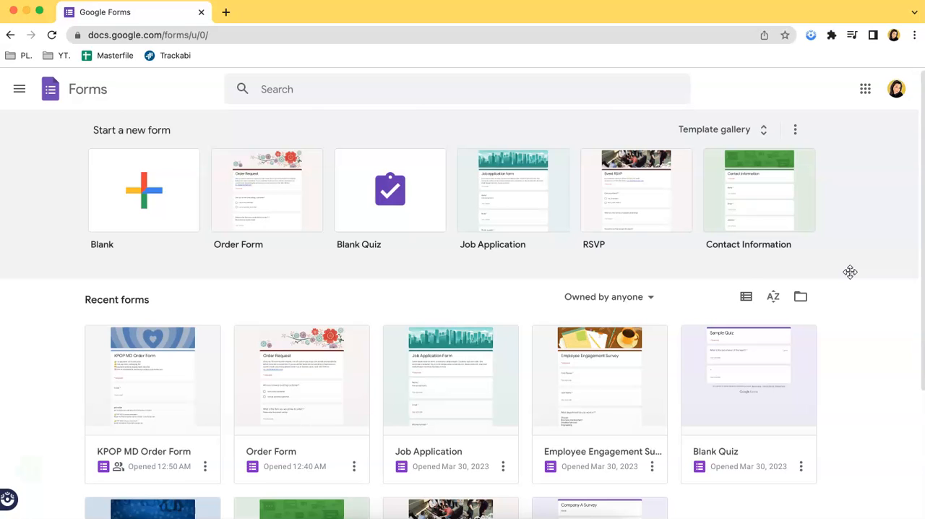
pyautogui.moveTo(304, 35)
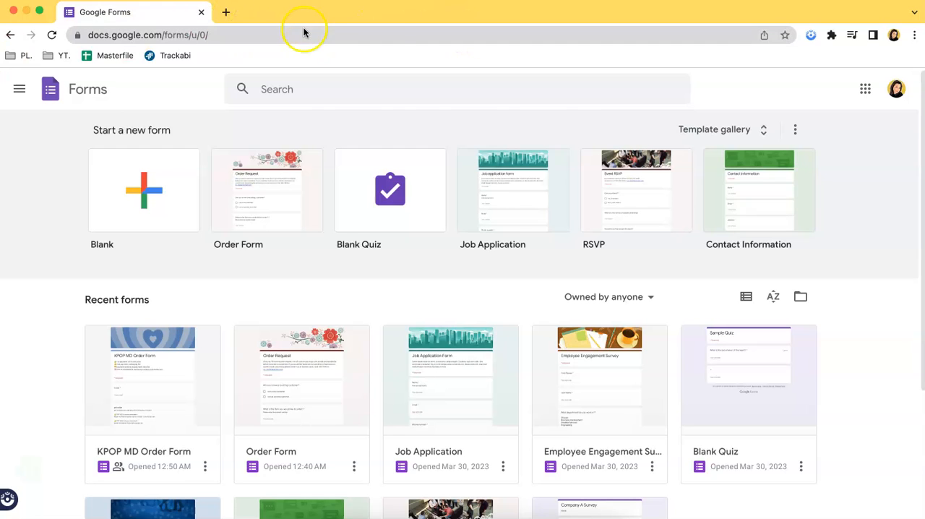
pyautogui.moveTo(835, 208)
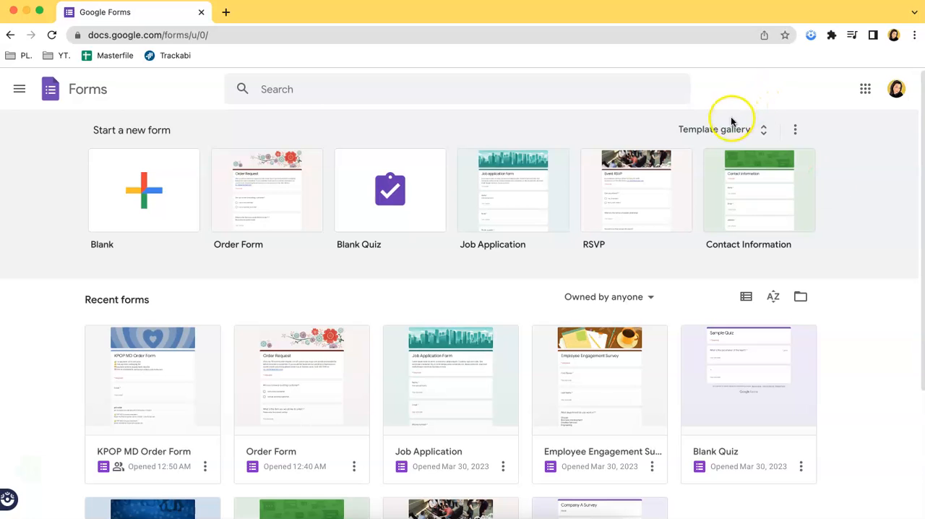
# Step: Start a new form from the Order Form template in the gallery's Work section
pyautogui.click(714, 130)
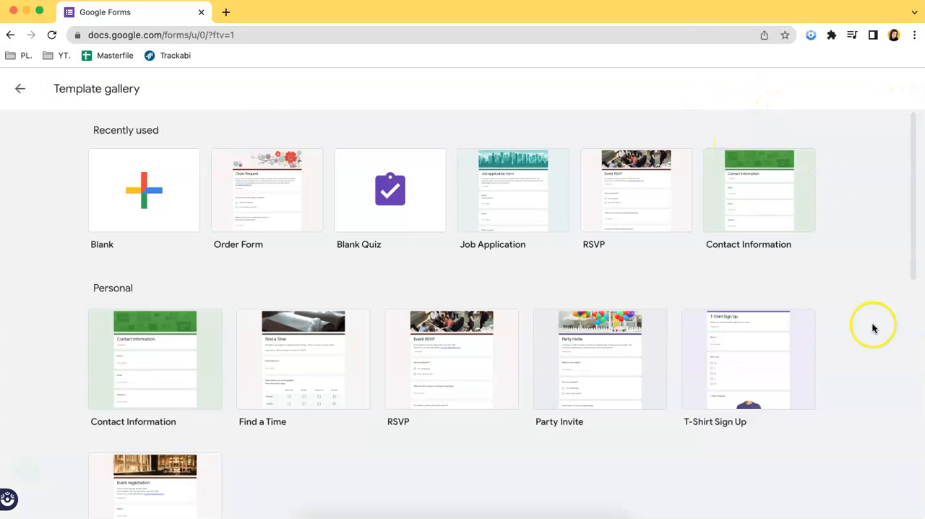
pyautogui.scroll(-3)
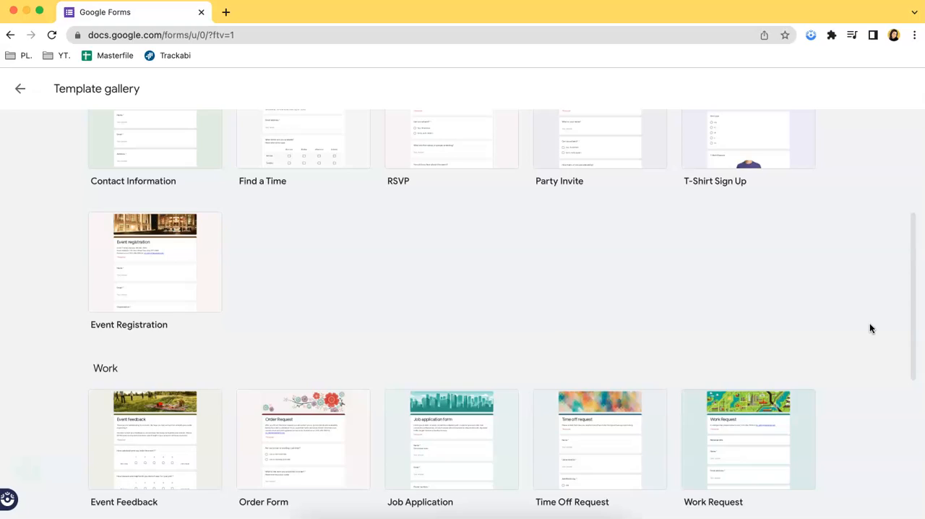
pyautogui.scroll(-3)
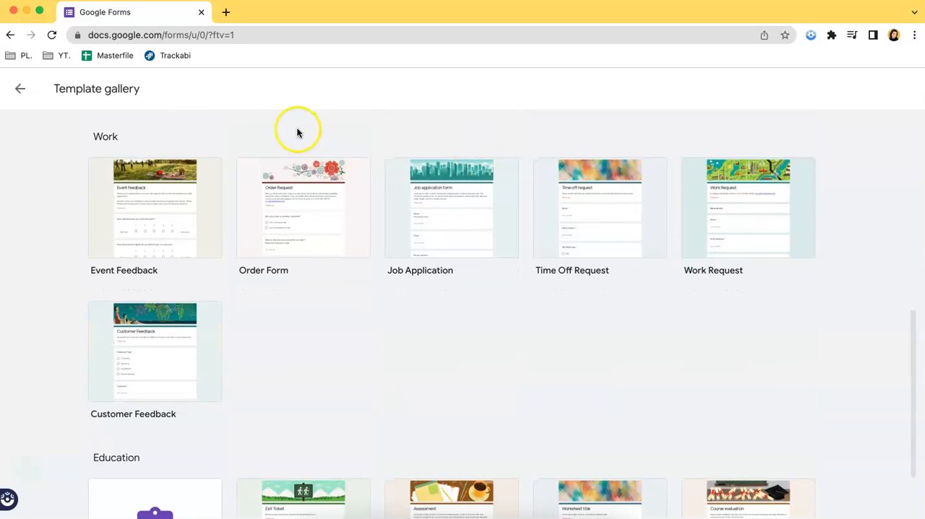
pyautogui.moveTo(333, 240)
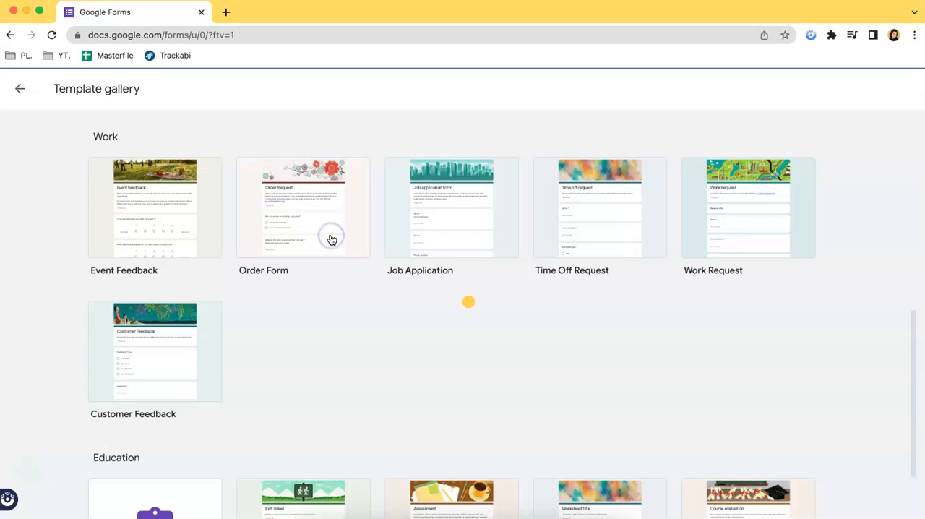
pyautogui.click(303, 208)
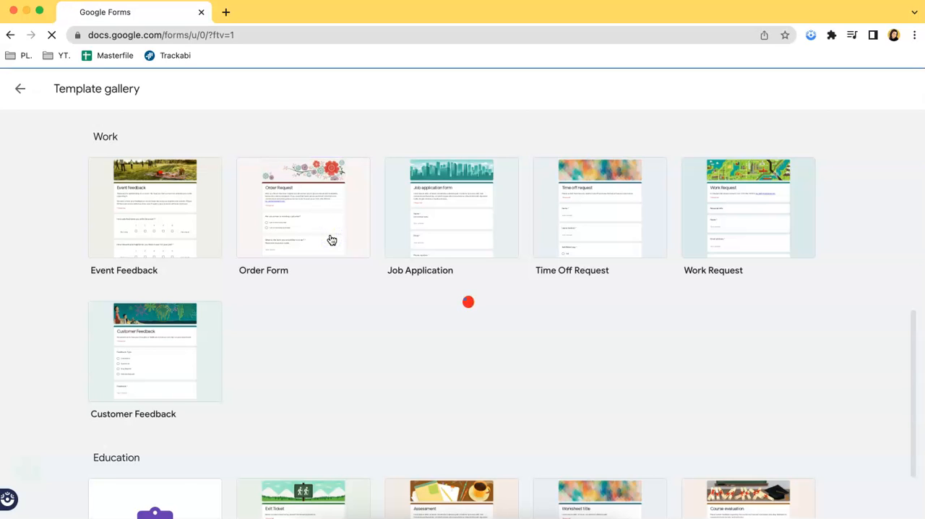
# Step: Load the Order Form template as a new form and review its Order Request questions
pyautogui.click(304, 209)
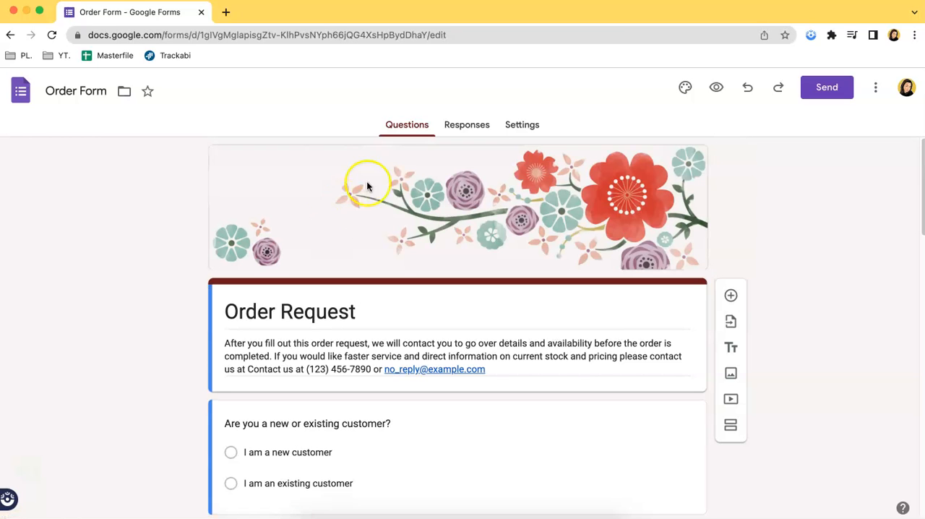
pyautogui.scroll(-3)
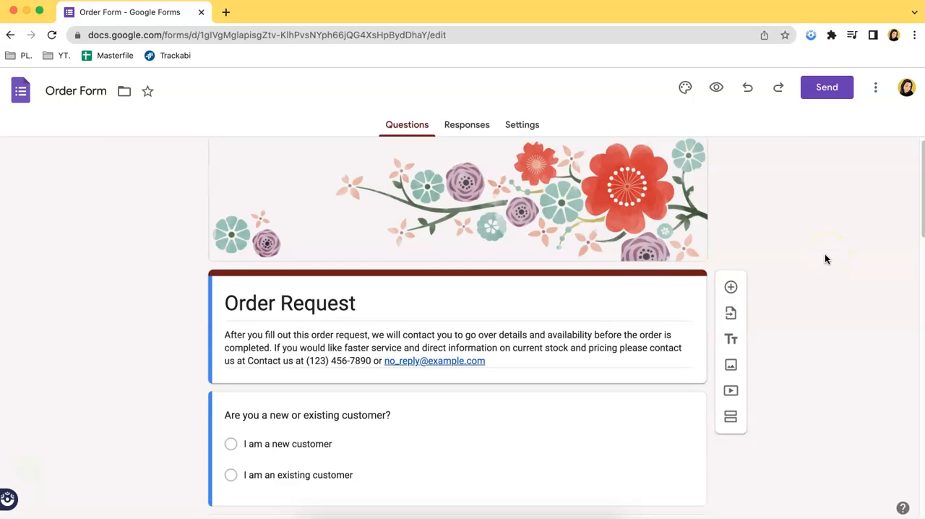
pyautogui.scroll(-3)
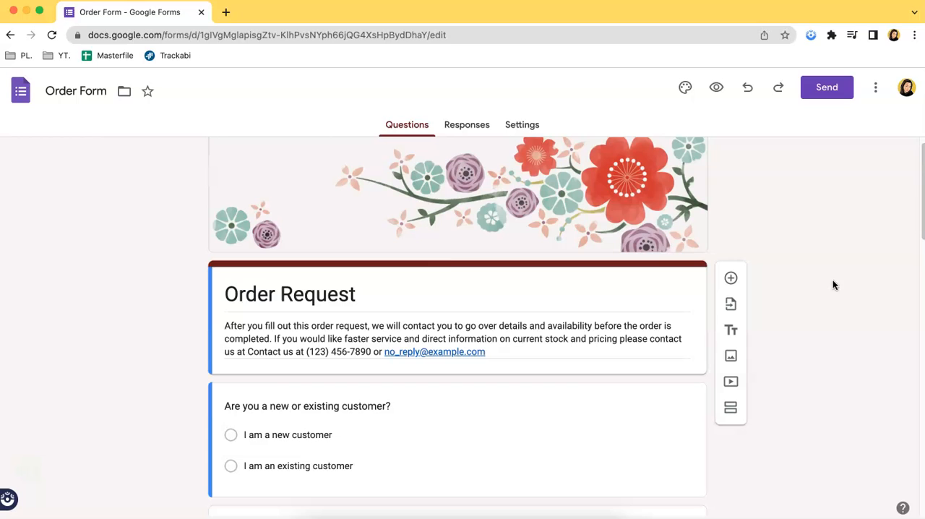
pyautogui.scroll(-3)
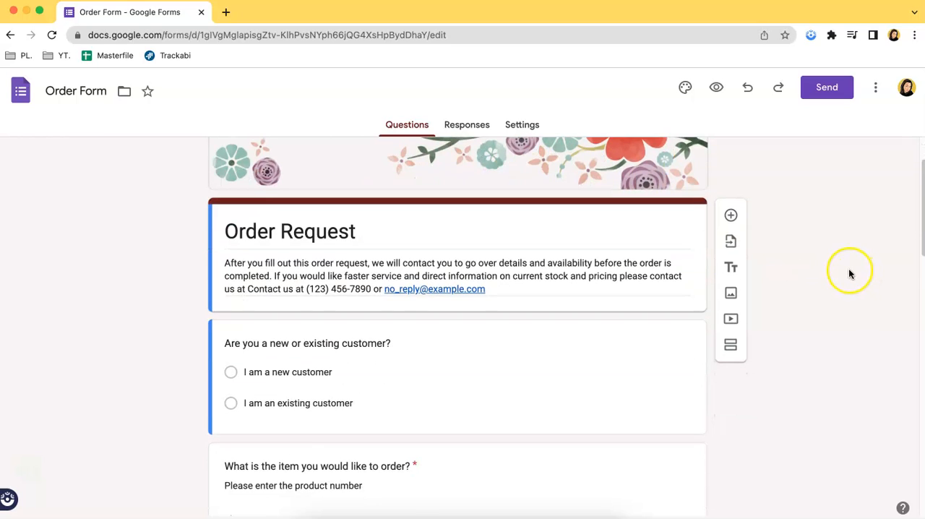
pyautogui.scroll(-3)
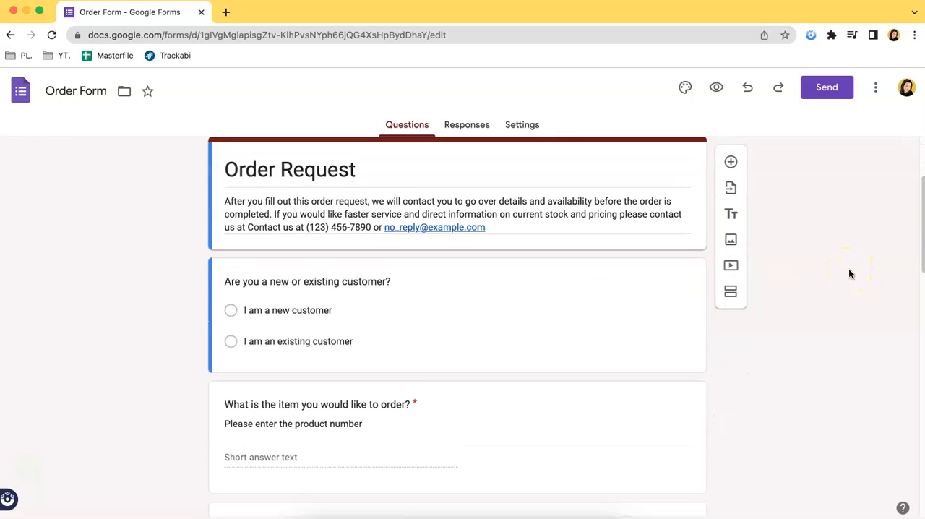
pyautogui.scroll(-3)
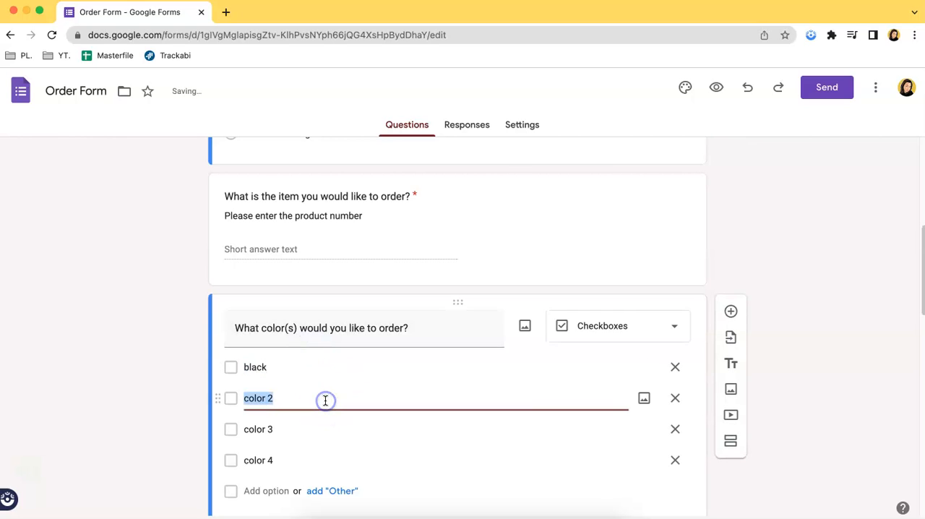
# Step: Rename the colour question's second option to 'white' and review the remaining questions
pyautogui.write('white')
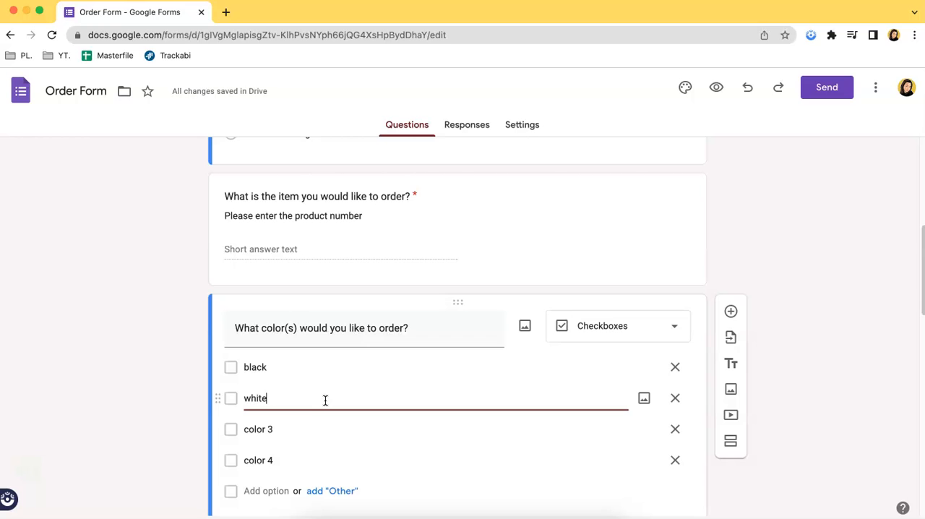
pyautogui.scroll(-3)
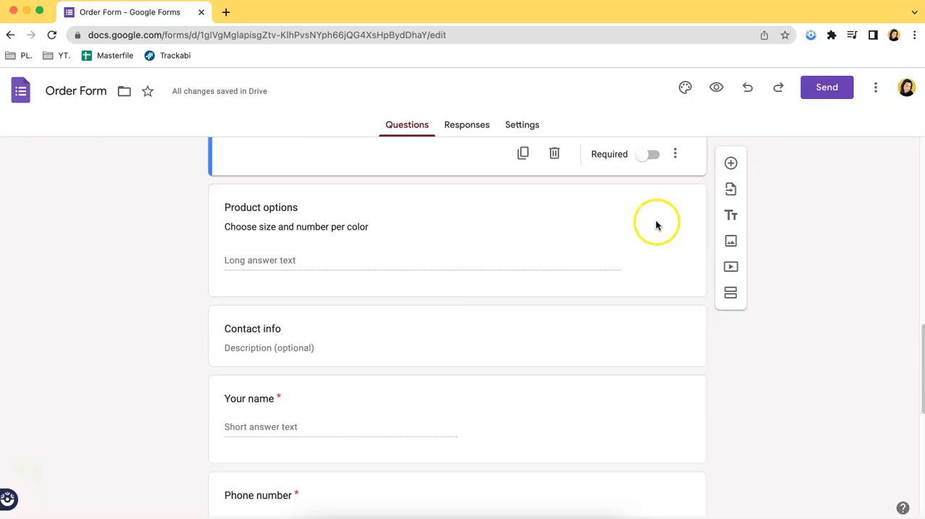
pyautogui.scroll(-3)
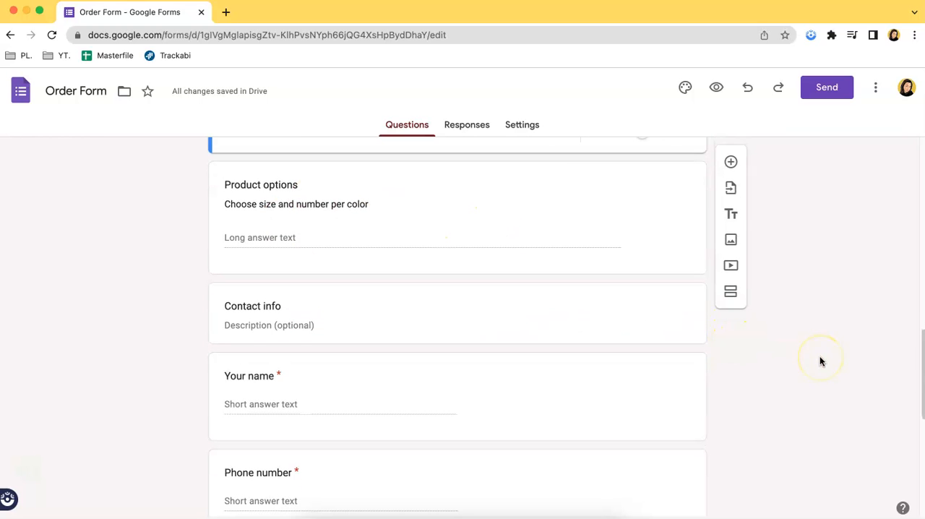
pyautogui.scroll(-3)
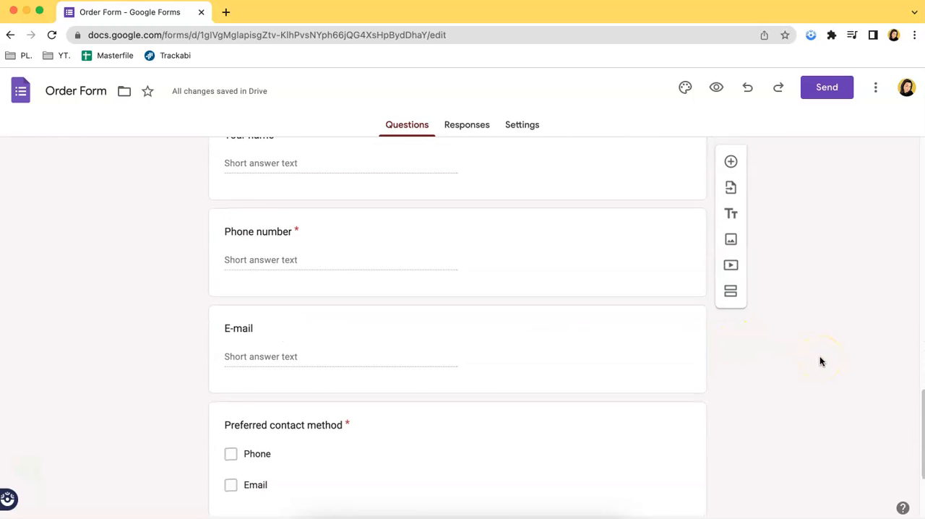
pyautogui.scroll(-3)
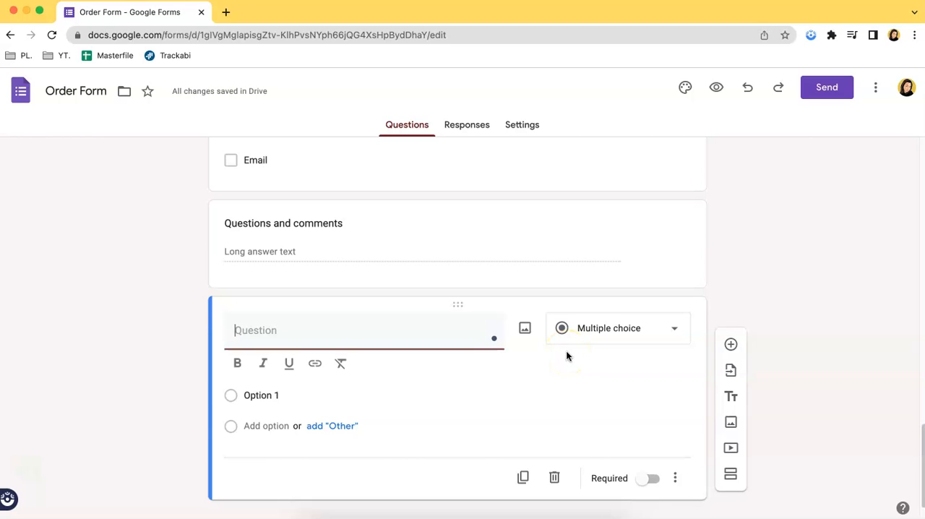
# Step: Make the new final question a File upload titled 'Proof of Payment'
pyautogui.click(615, 326)
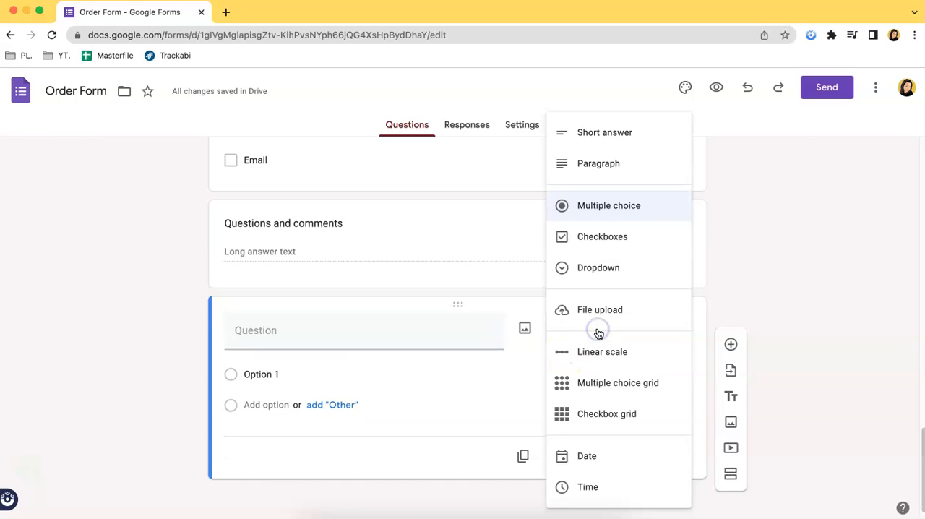
pyautogui.moveTo(598, 310)
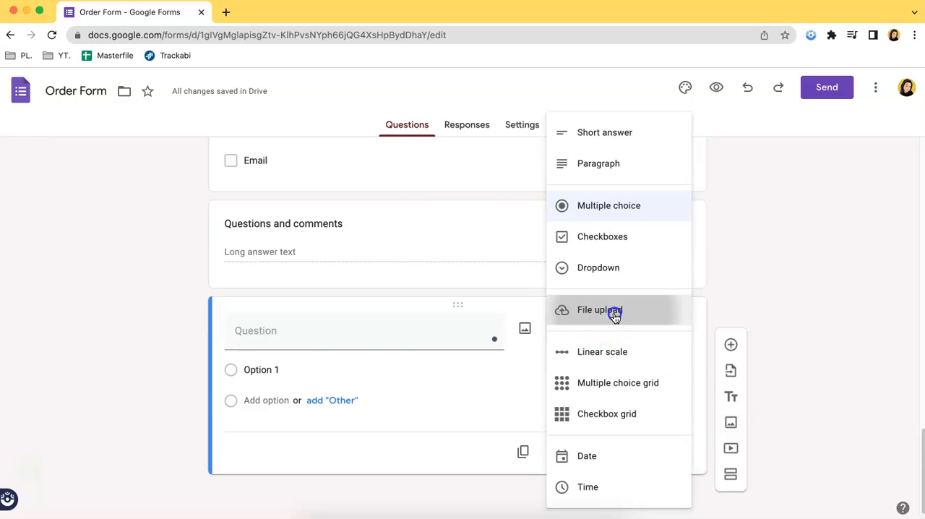
pyautogui.click(598, 309)
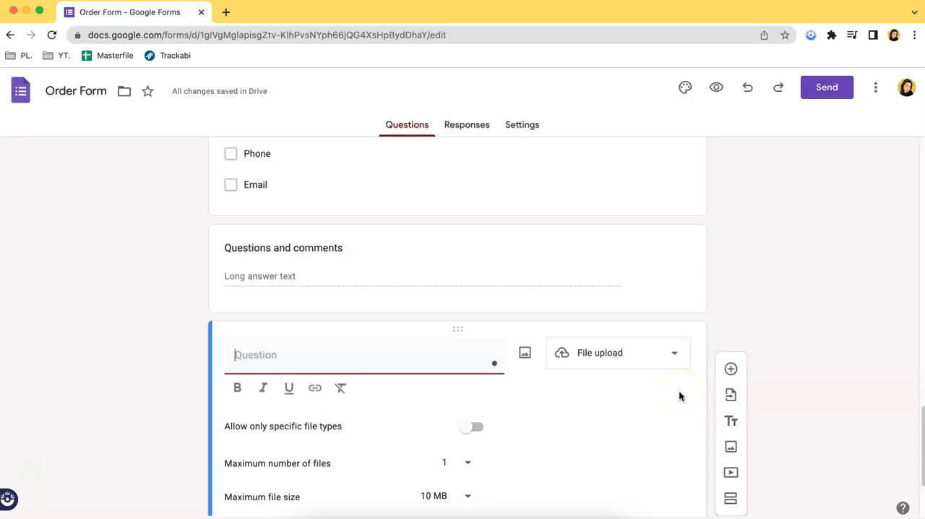
pyautogui.write('Proof of Payment')
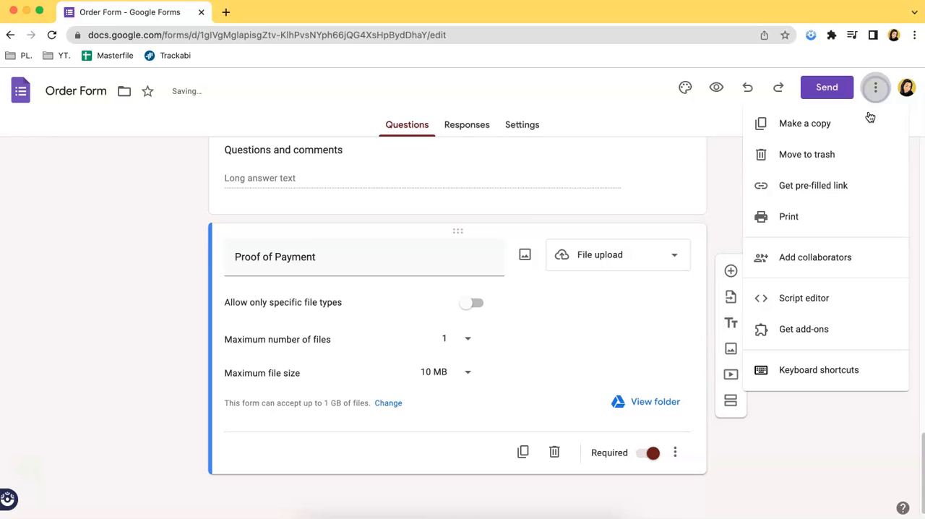
# Step: View the Order Request form's pre-filled link page and scroll through its questions
pyautogui.click(812, 184)
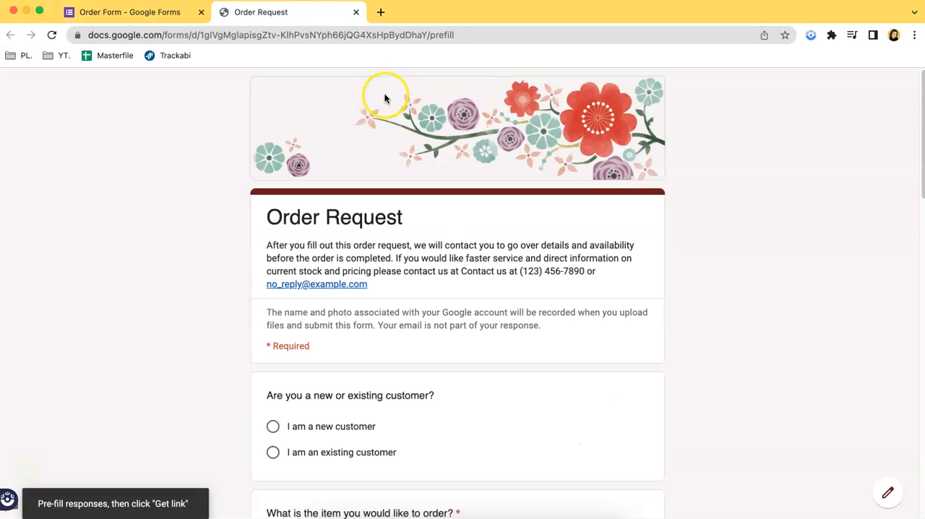
pyautogui.scroll(-3)
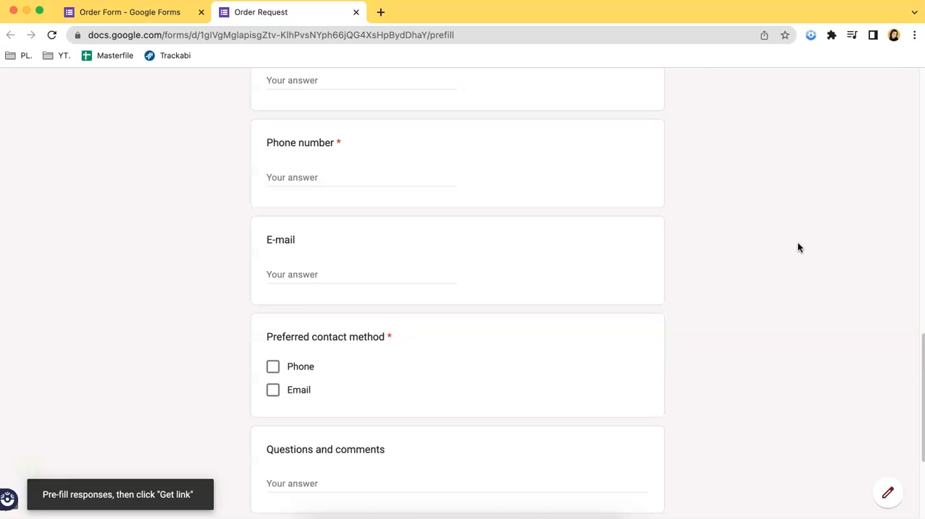
pyautogui.scroll(-3)
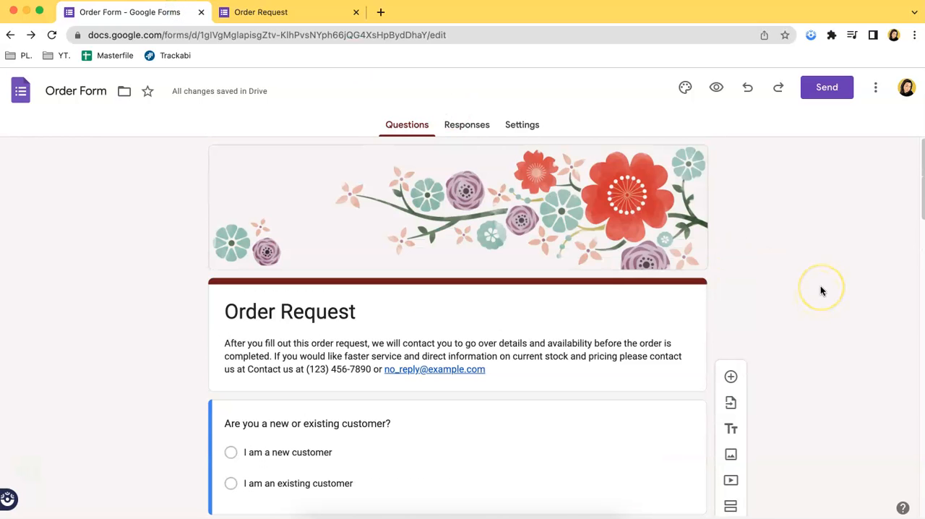
pyautogui.moveTo(821, 291)
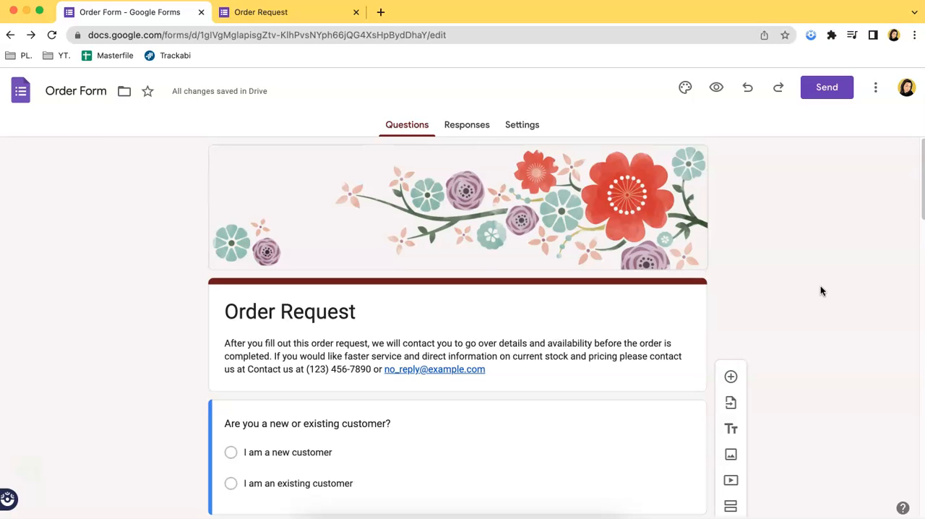
pyautogui.moveTo(20, 90)
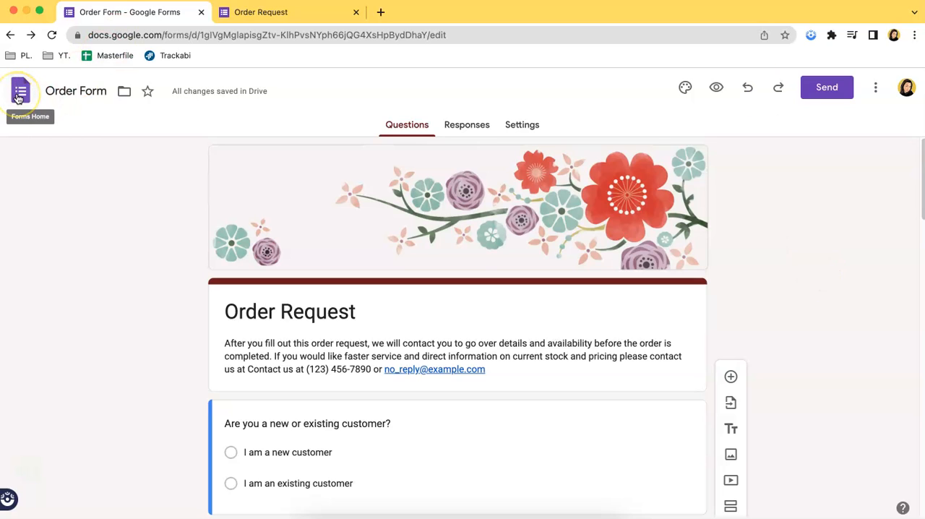
# Step: Return to the Forms home page listing the new Order Form
pyautogui.click(20, 90)
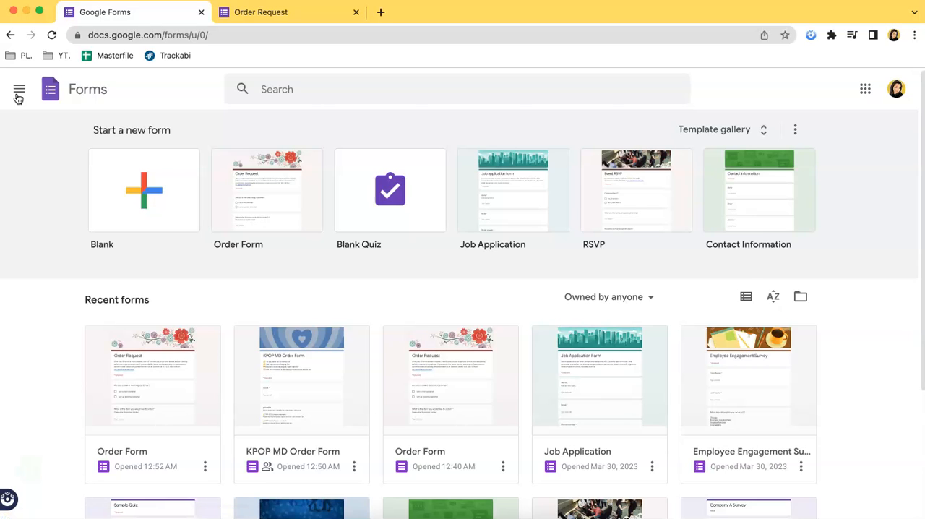
pyautogui.moveTo(280, 231)
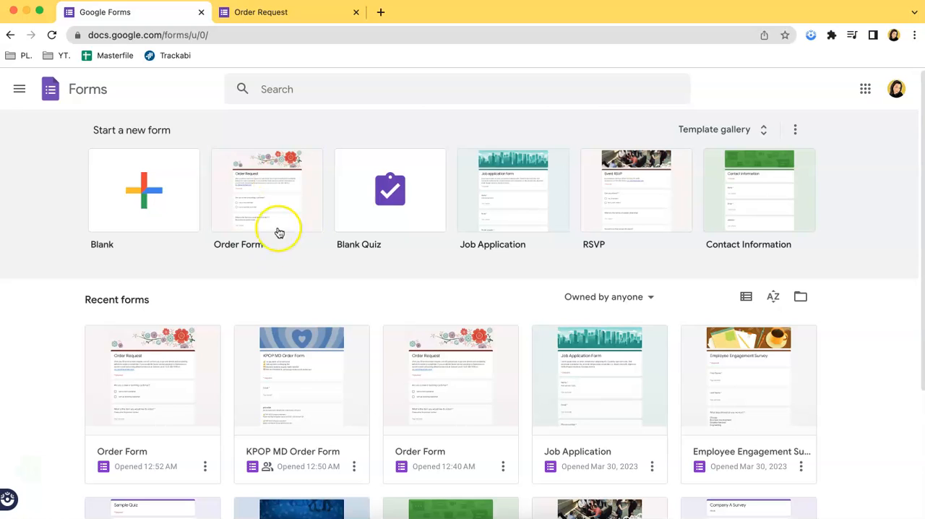
# Step: Open the KPOP MD Order Form from Recent forms and glance at its Theme settings
pyautogui.click(266, 190)
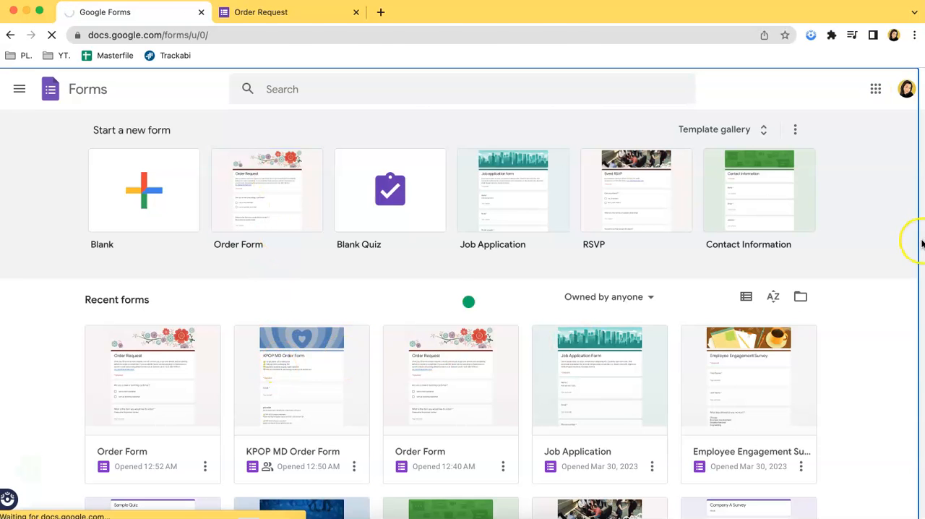
pyautogui.click(301, 376)
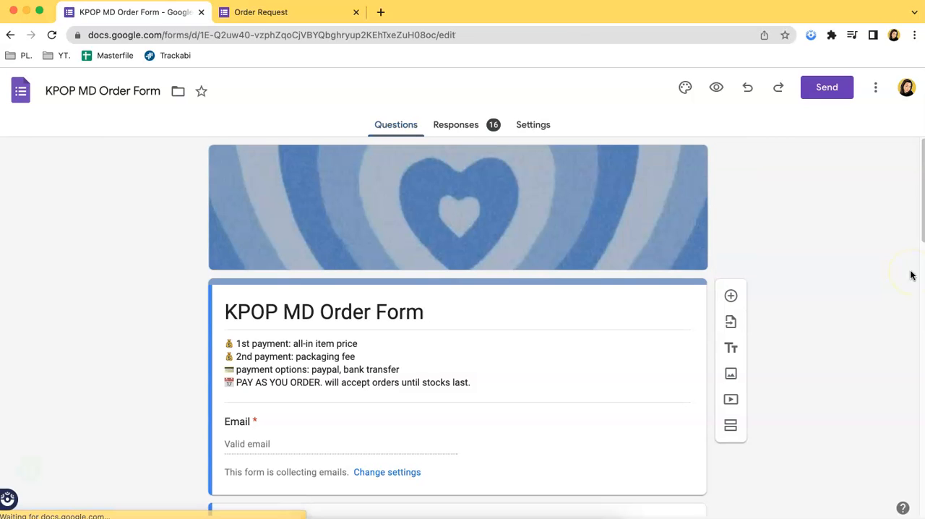
pyautogui.moveTo(353, 182)
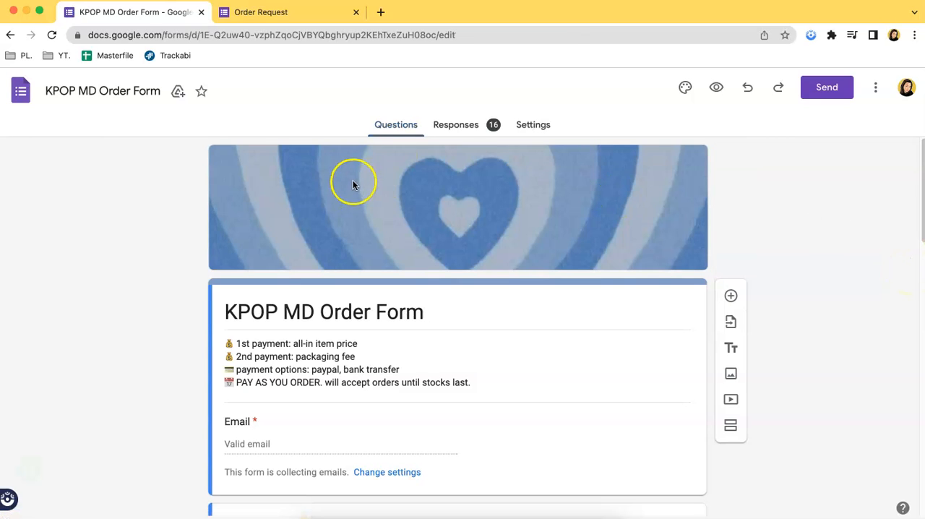
pyautogui.moveTo(686, 245)
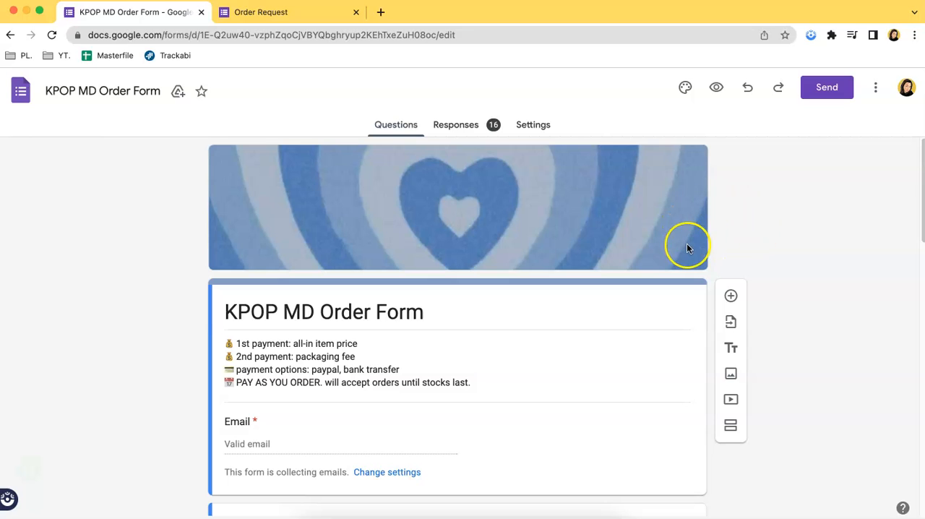
pyautogui.click(685, 87)
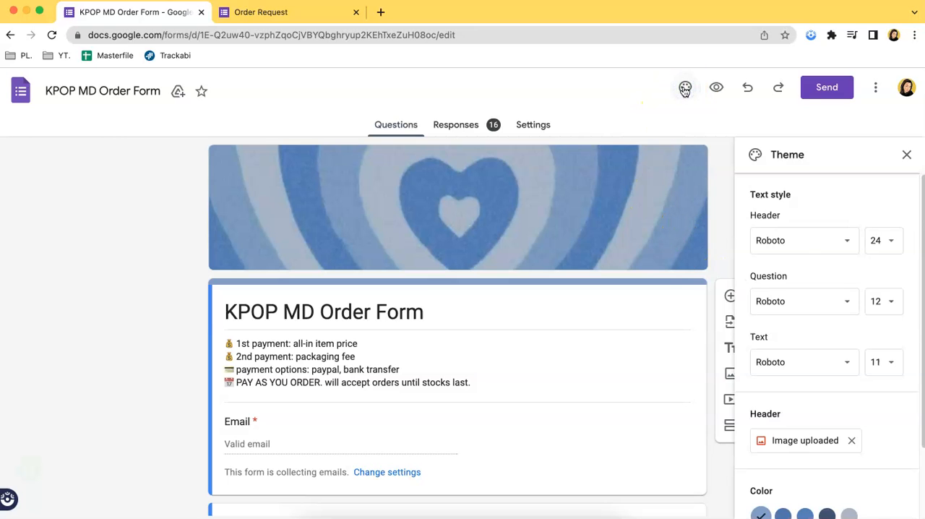
pyautogui.scroll(-3)
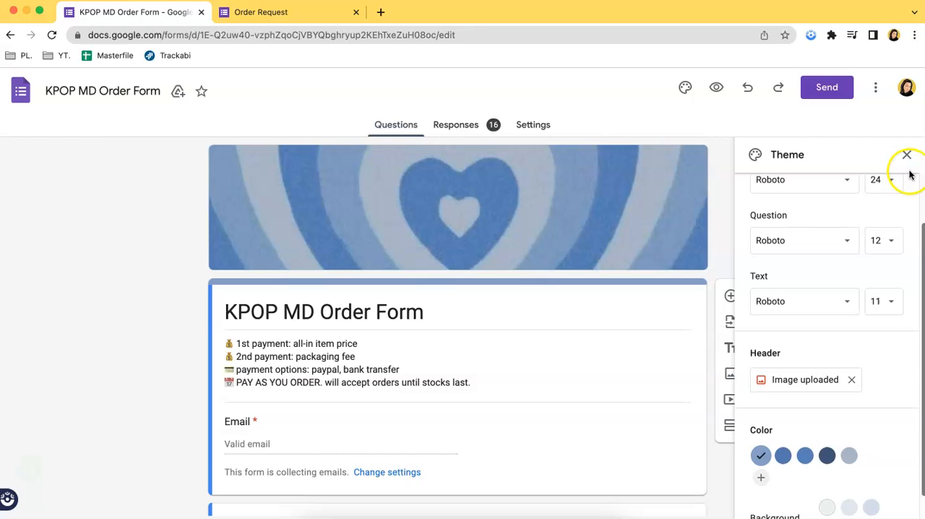
pyautogui.click(907, 155)
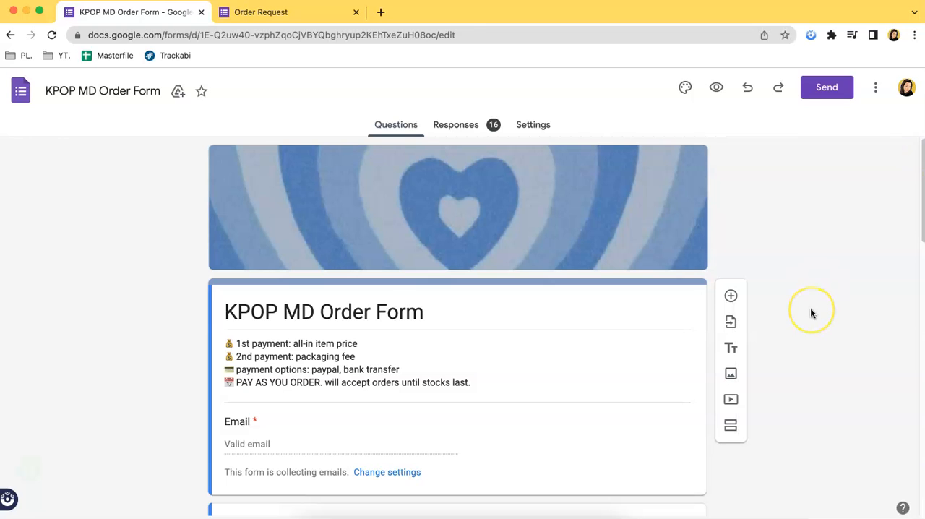
pyautogui.scroll(-3)
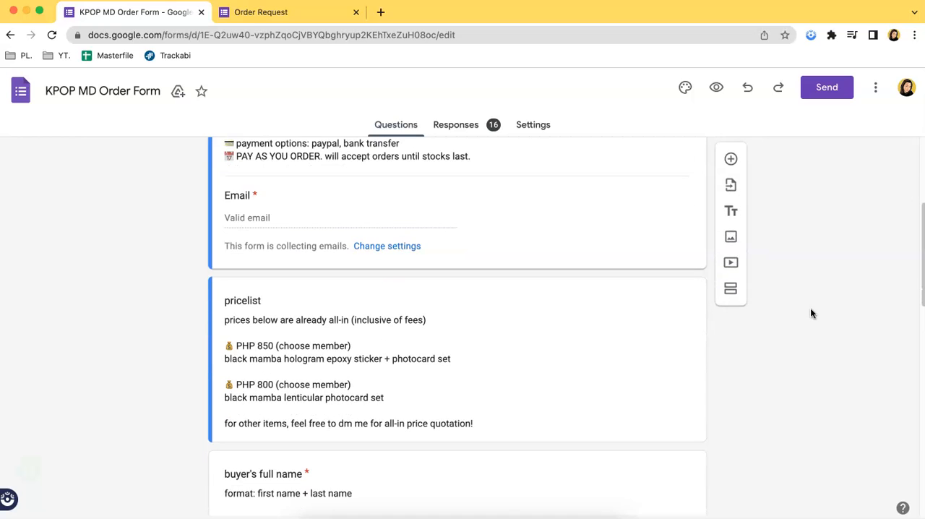
pyautogui.scroll(-3)
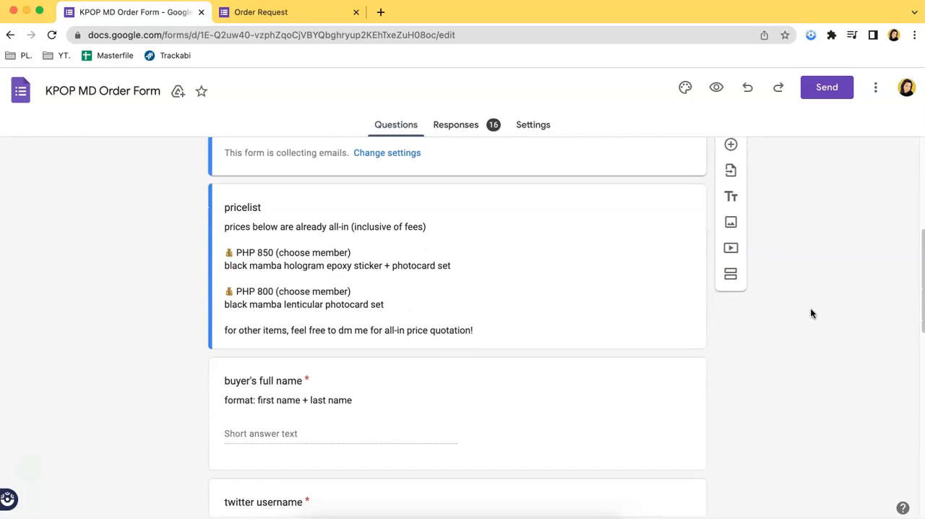
pyautogui.scroll(-3)
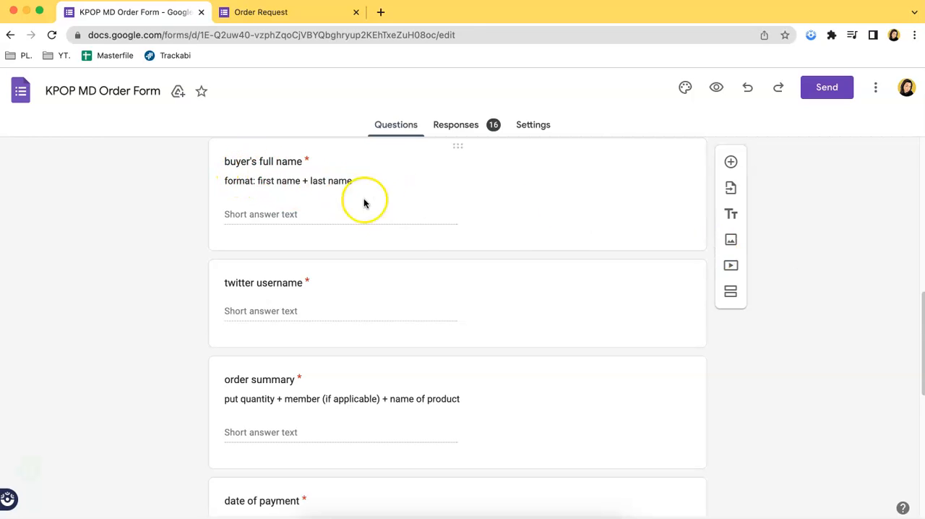
pyautogui.scroll(-3)
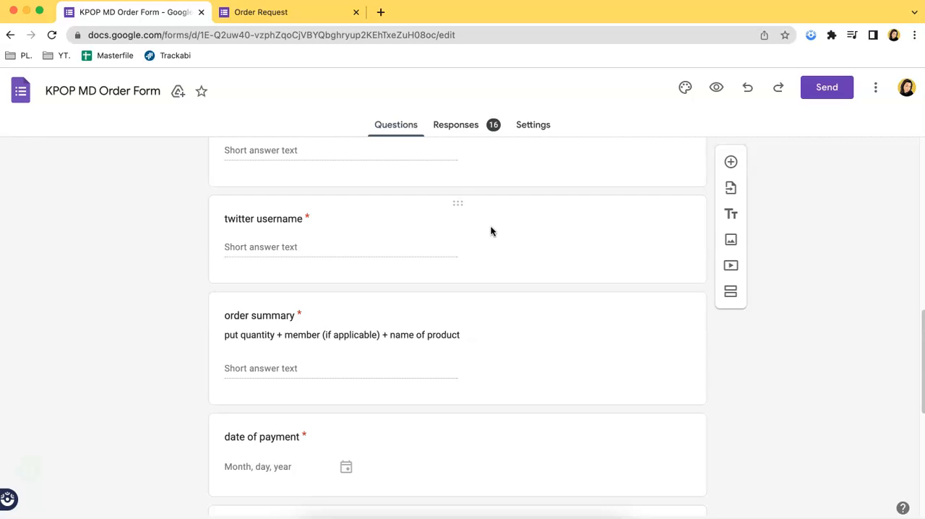
pyautogui.scroll(-3)
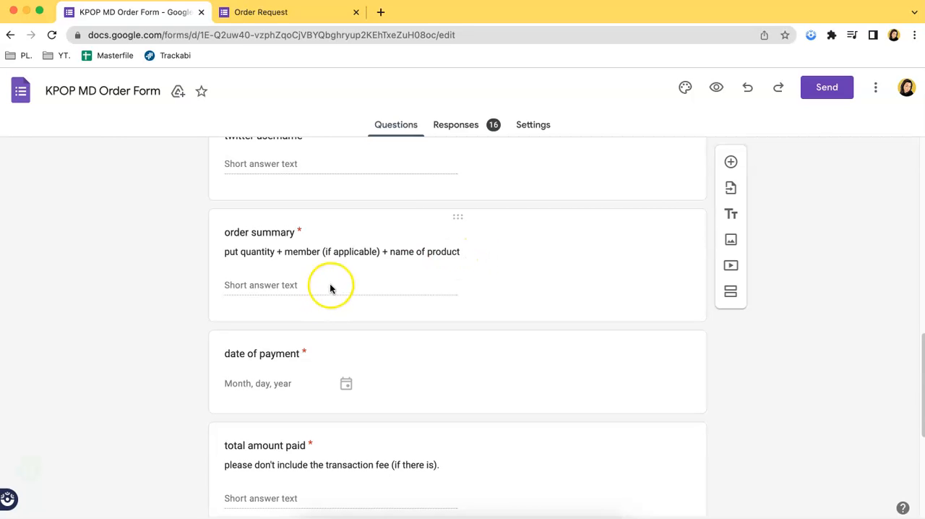
pyautogui.click(331, 285)
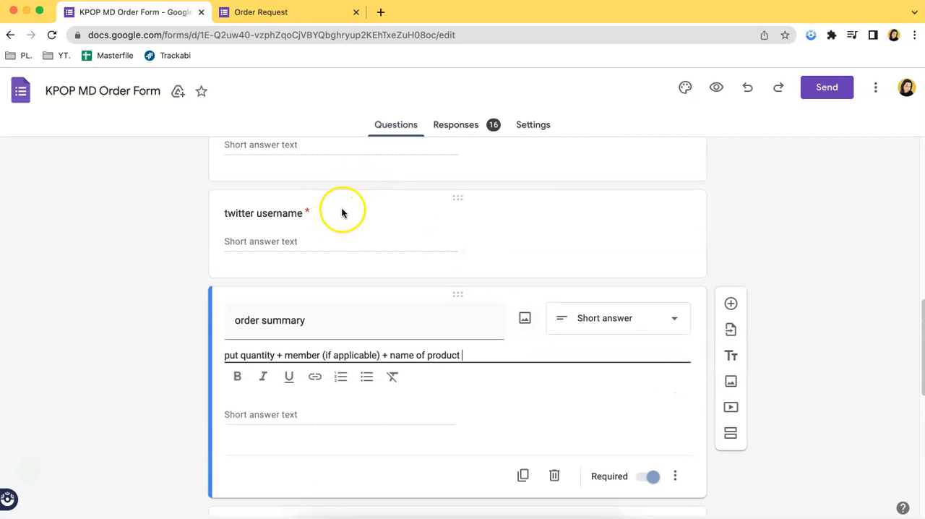
# Step: Add the description 'no links please.' to the twitter username question
pyautogui.click(273, 213)
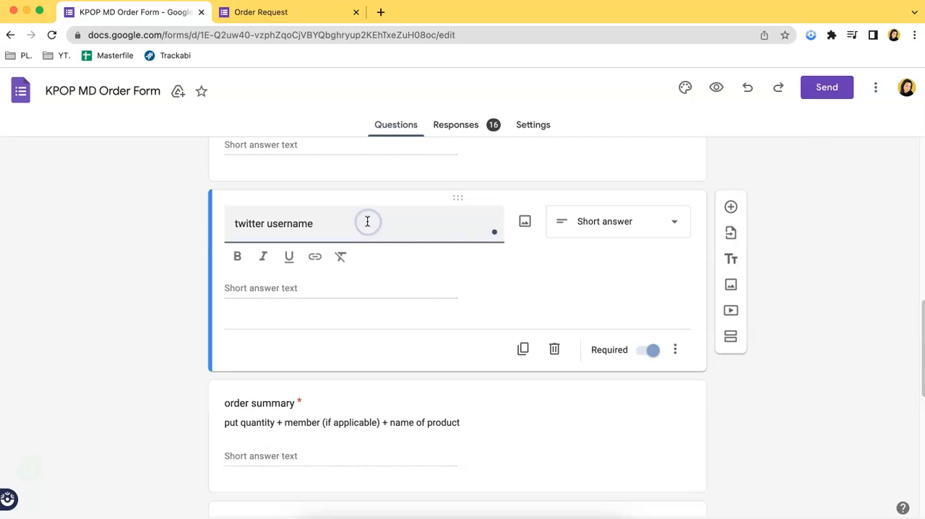
pyautogui.click(615, 221)
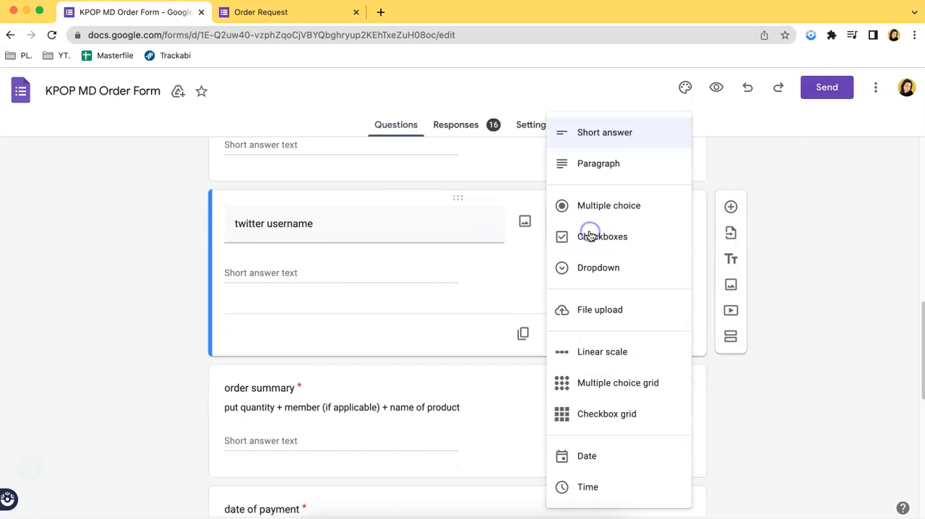
pyautogui.click(604, 132)
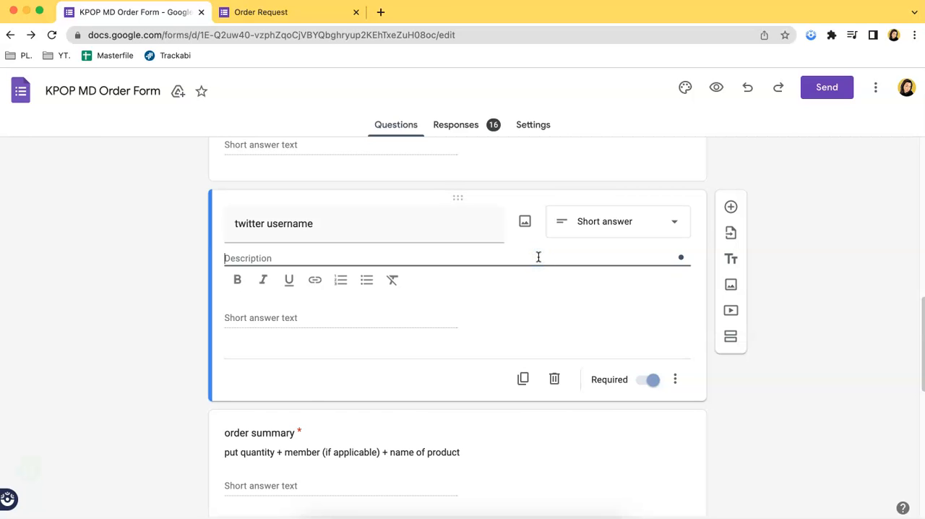
pyautogui.write('no links please.')
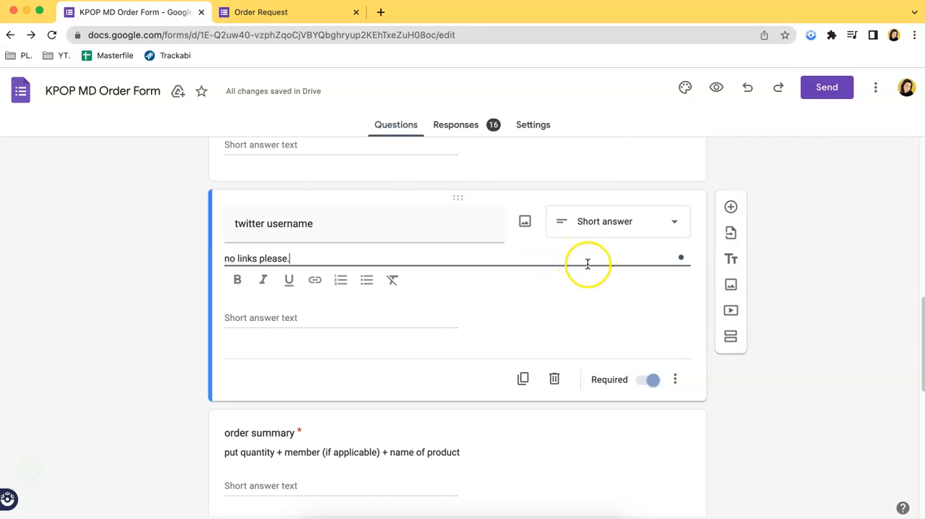
pyautogui.scroll(-3)
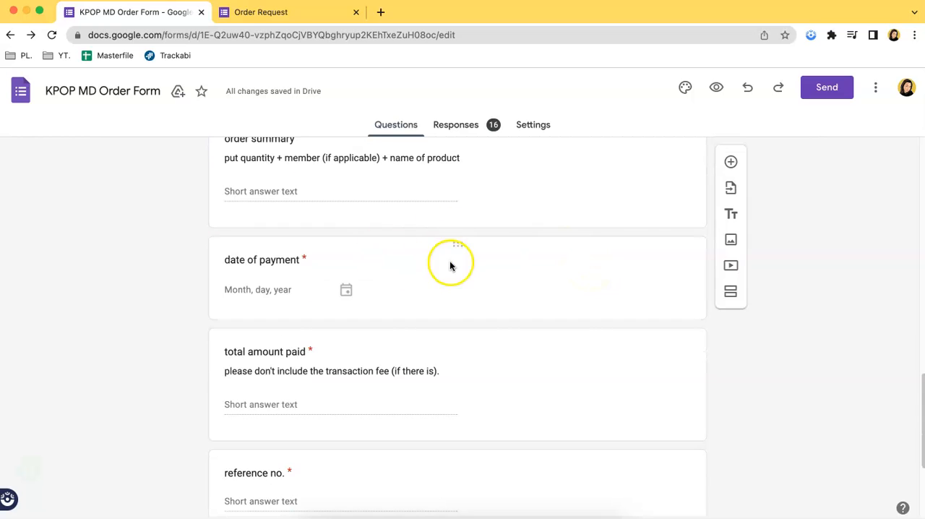
pyautogui.click(261, 260)
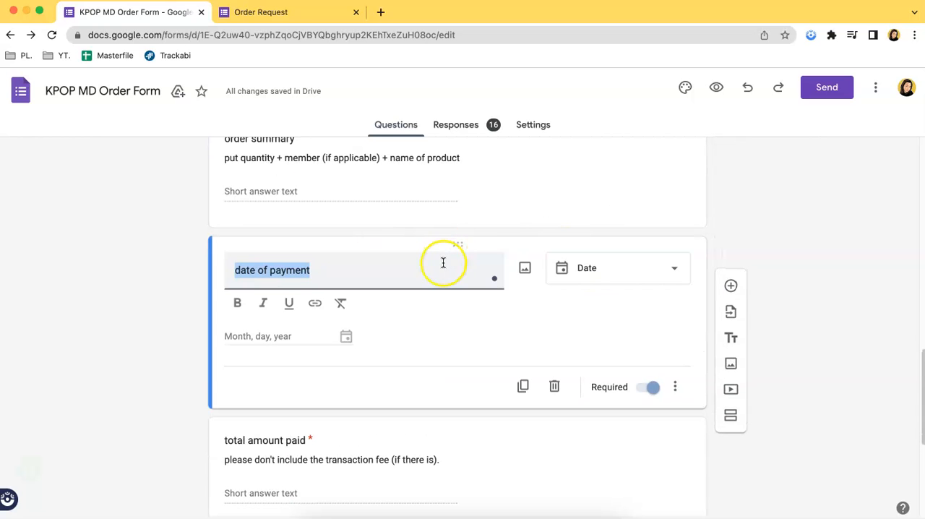
pyautogui.scroll(-3)
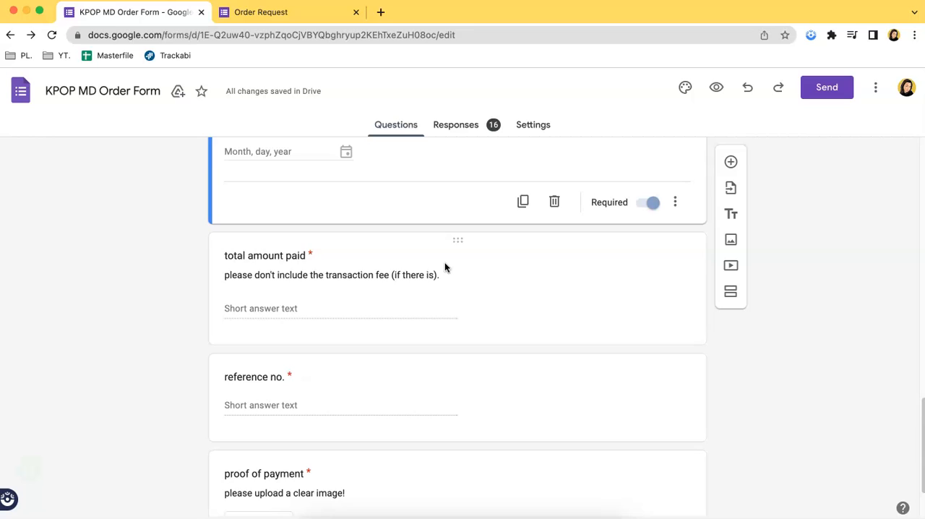
pyautogui.scroll(-3)
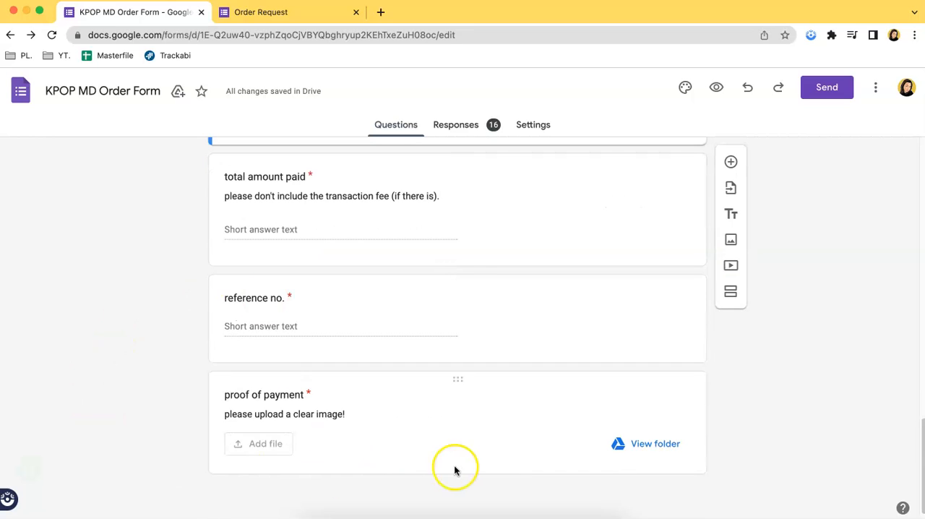
pyautogui.moveTo(405, 413)
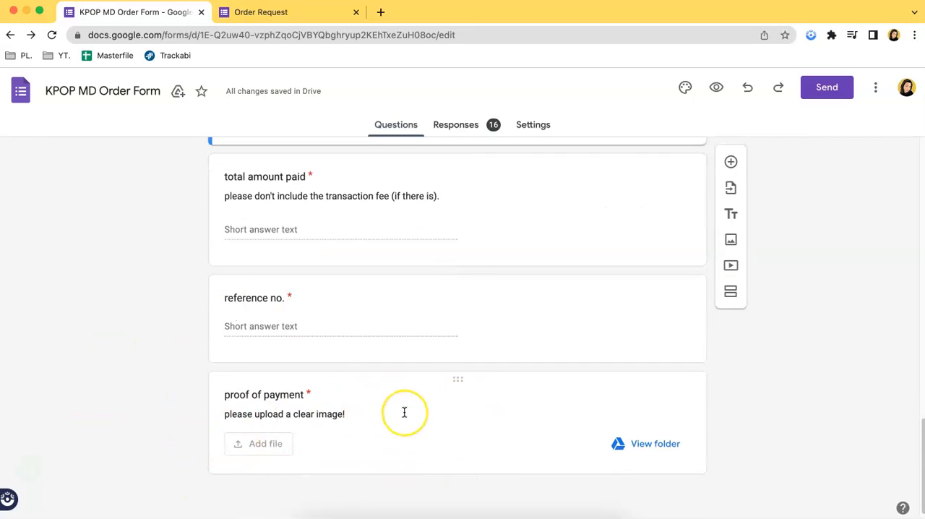
pyautogui.moveTo(405, 413)
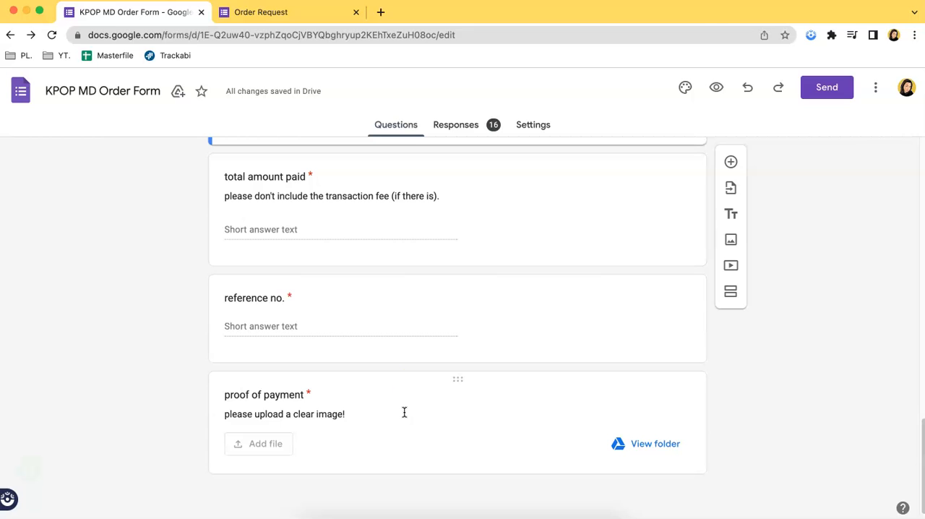
# Step: Get the KPOP MD Order Form's pre-filled link page and scroll to its last questions
pyautogui.click(875, 87)
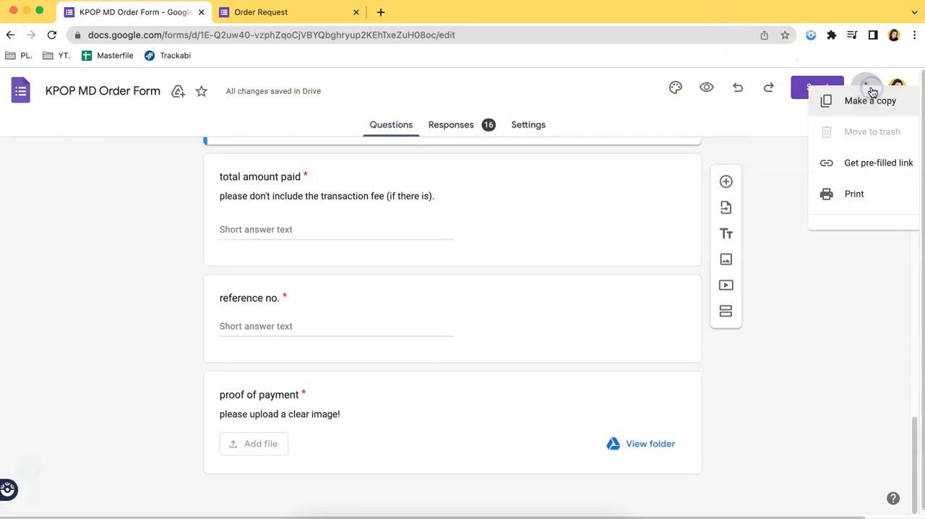
pyautogui.click(878, 162)
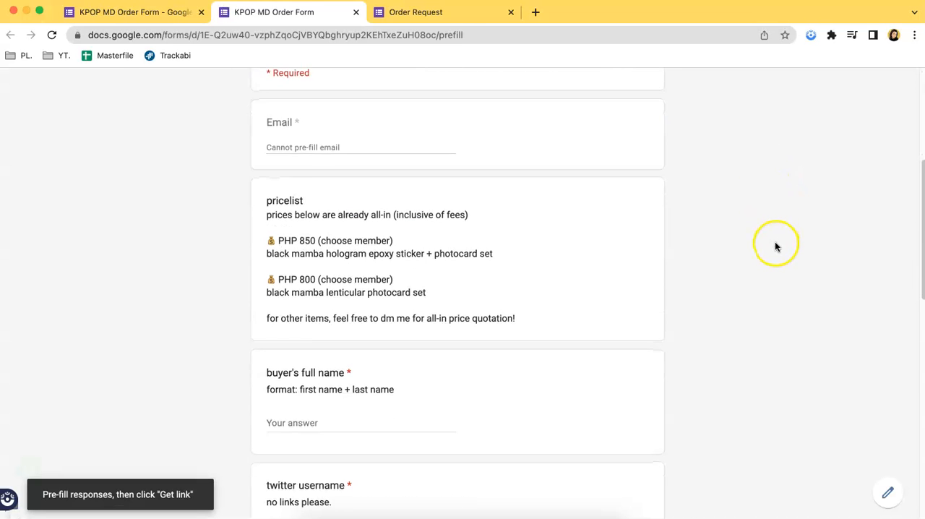
pyautogui.scroll(-3)
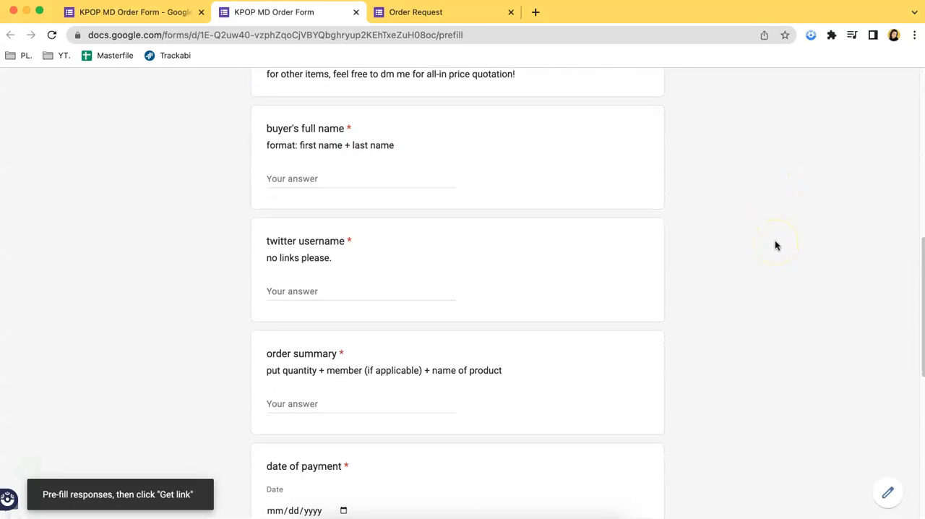
pyautogui.scroll(-3)
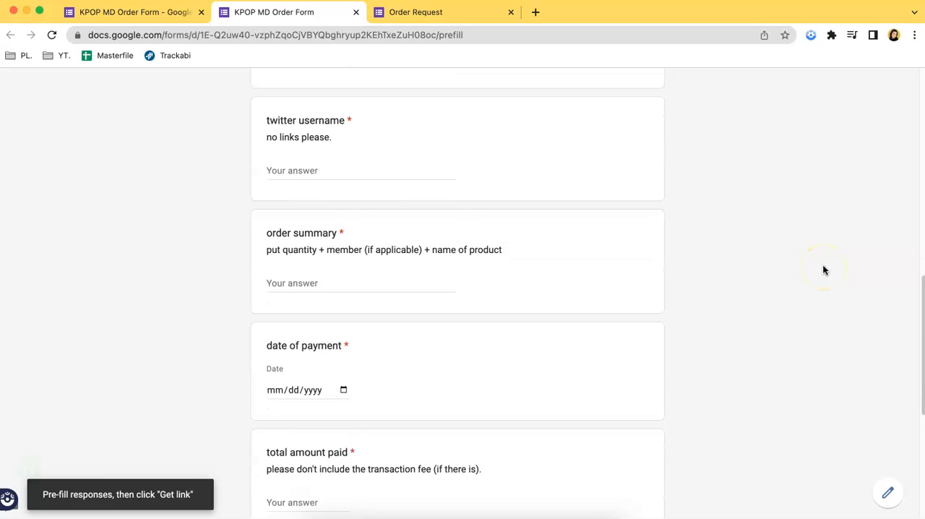
pyautogui.scroll(-3)
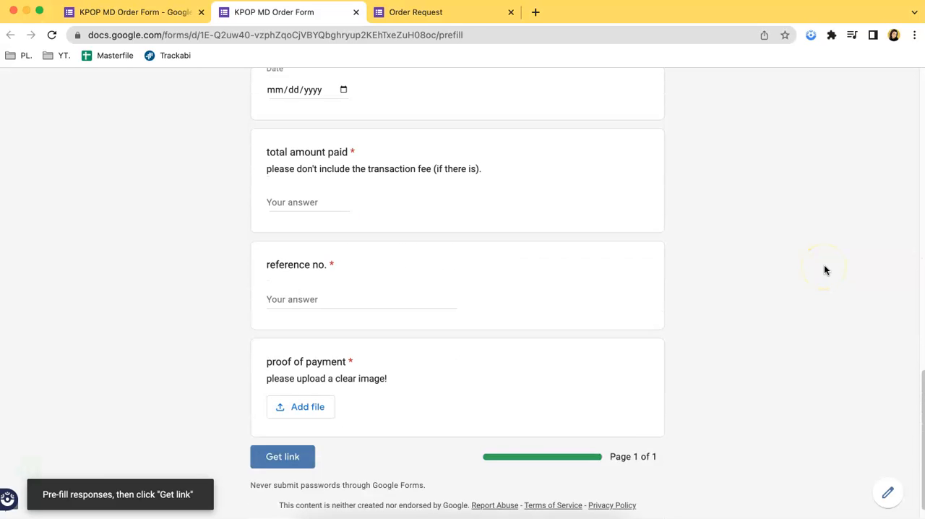
pyautogui.scroll(-3)
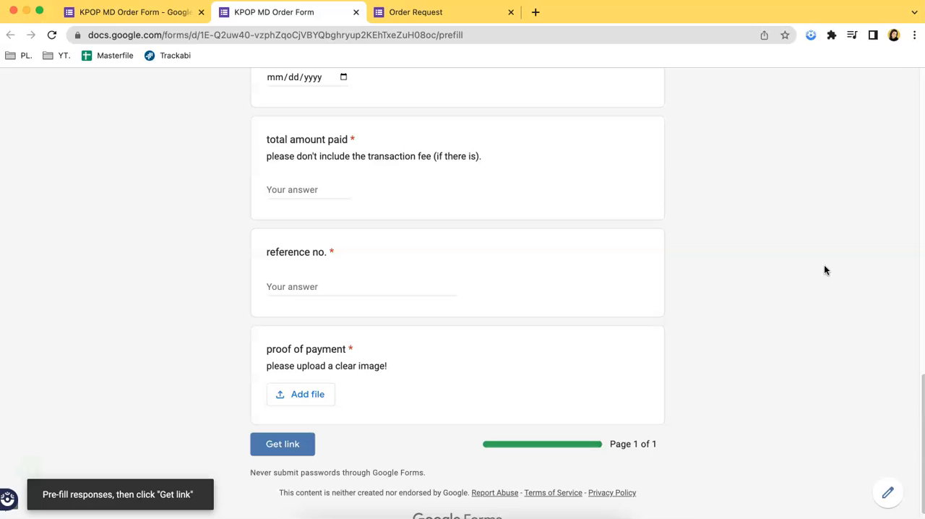